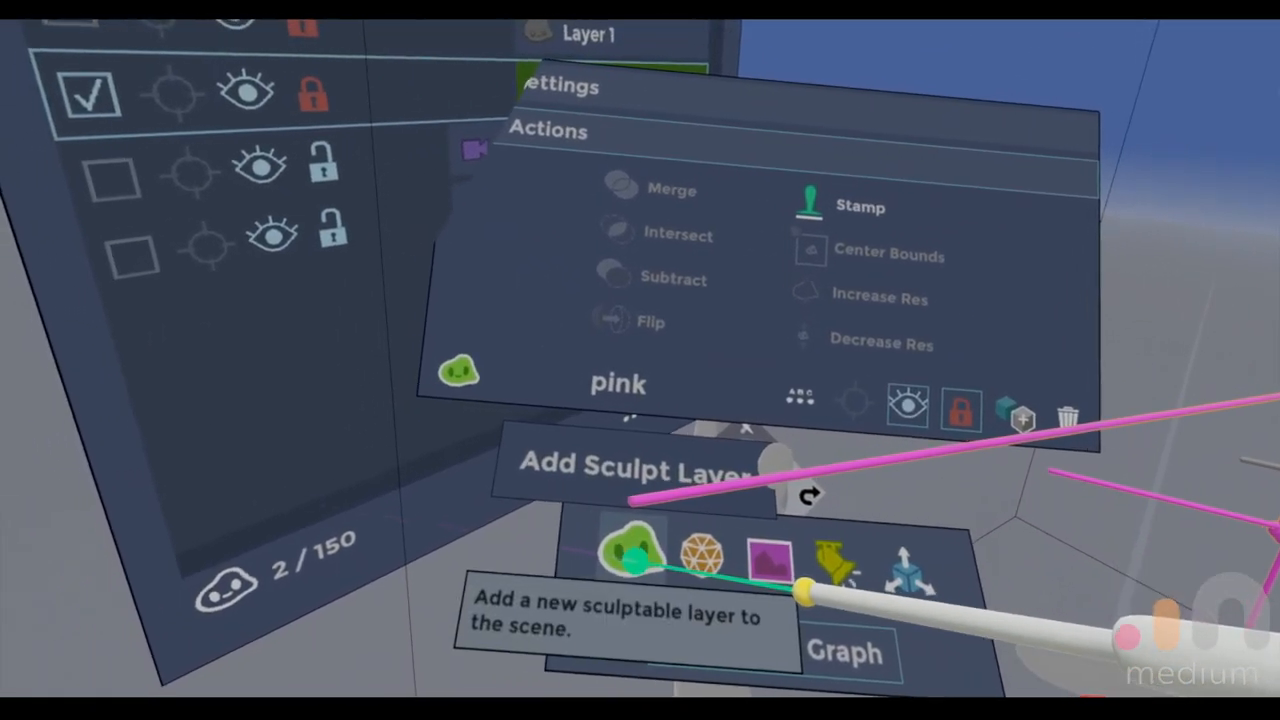
Add a new sculptable layer to the scene beside the pink sketch layer.
left_click(636, 472)
type("MASSING")
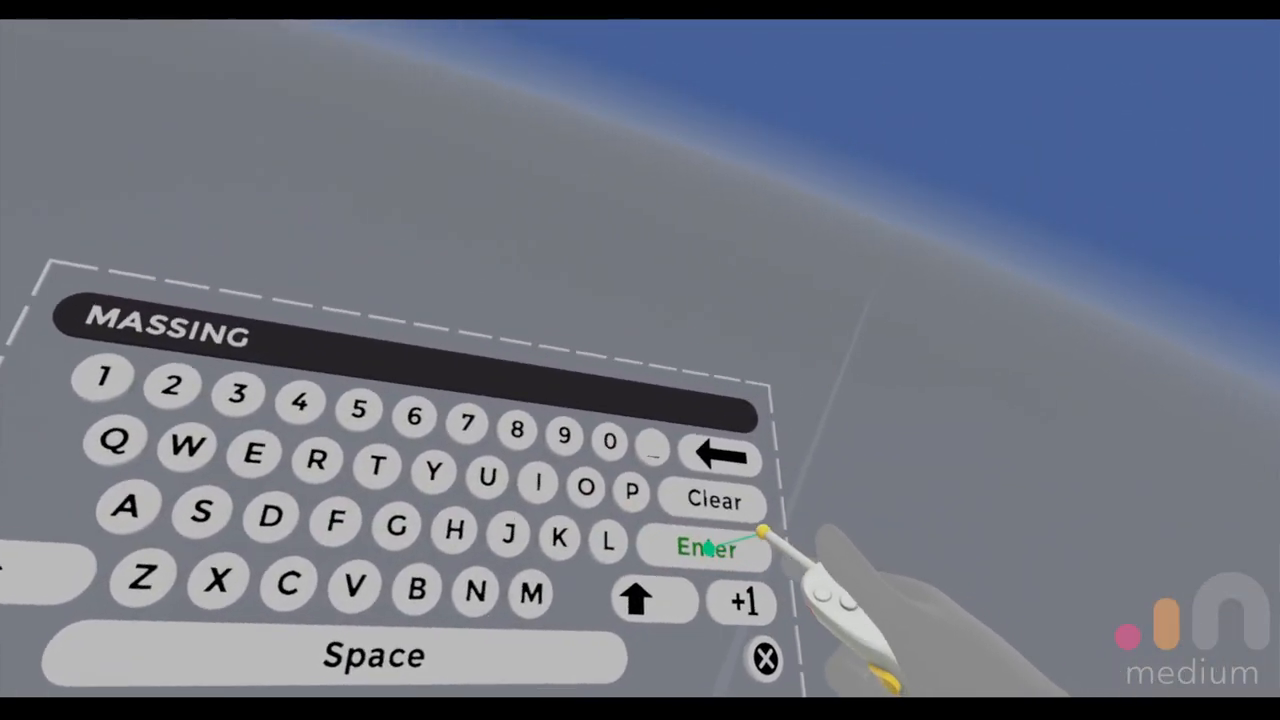
Confirm the name MASSING for the new layer, closing the virtual keyboard.
left_click(708, 548)
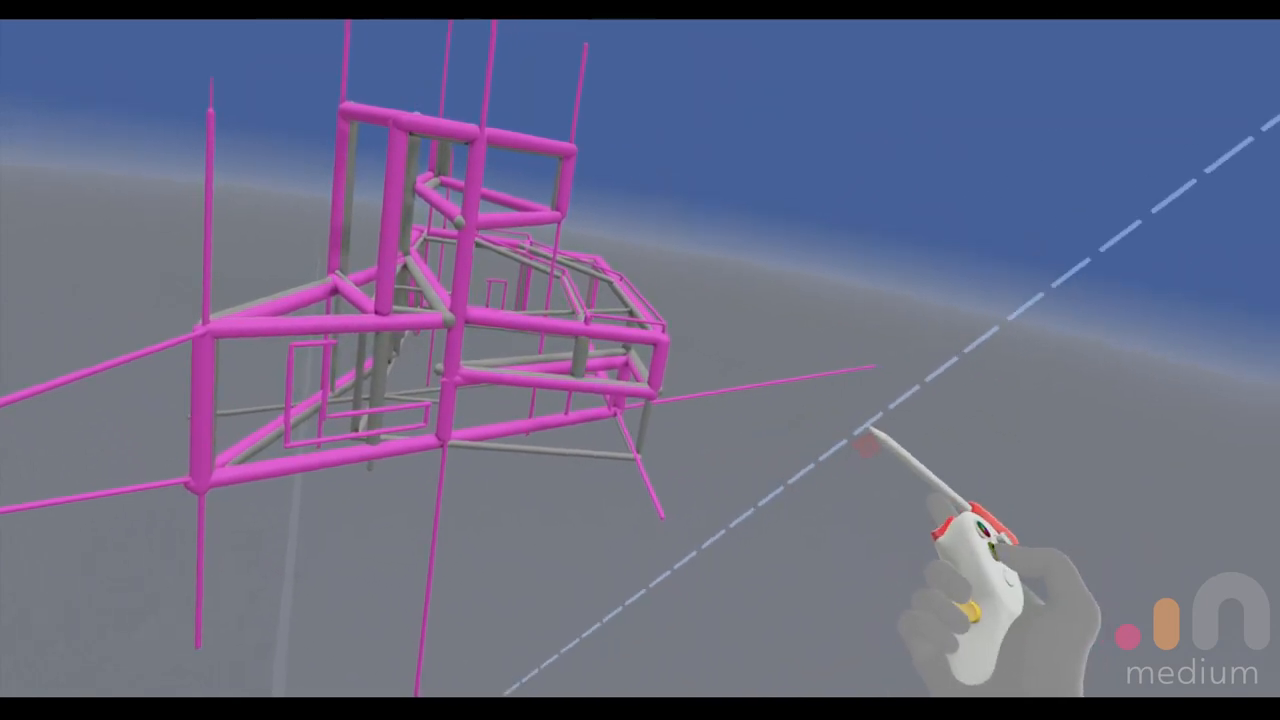